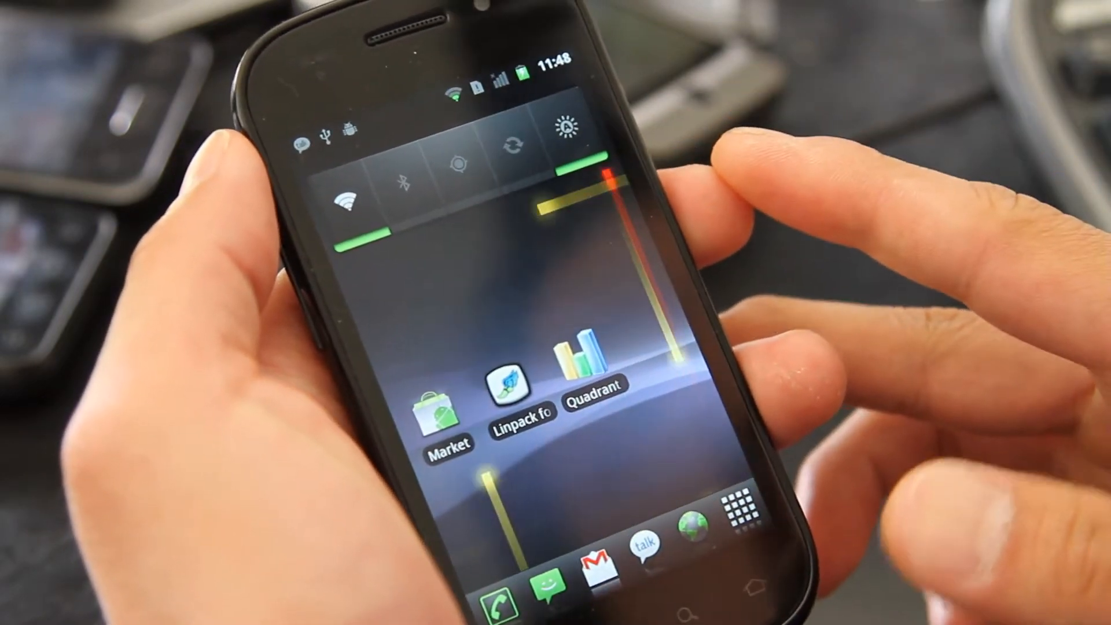
# Step: Launch Android Market from the home screen
pyautogui.click(441, 411)
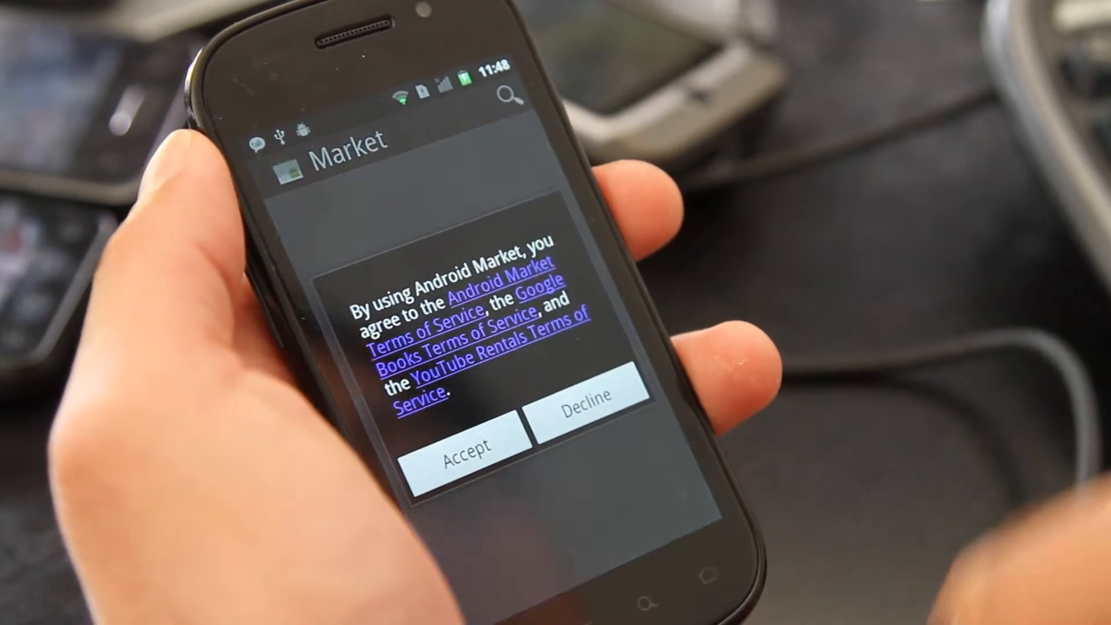
# Step: Accept the Market terms, search for 'rom manager' and retry after the connection failure
pyautogui.click(467, 454)
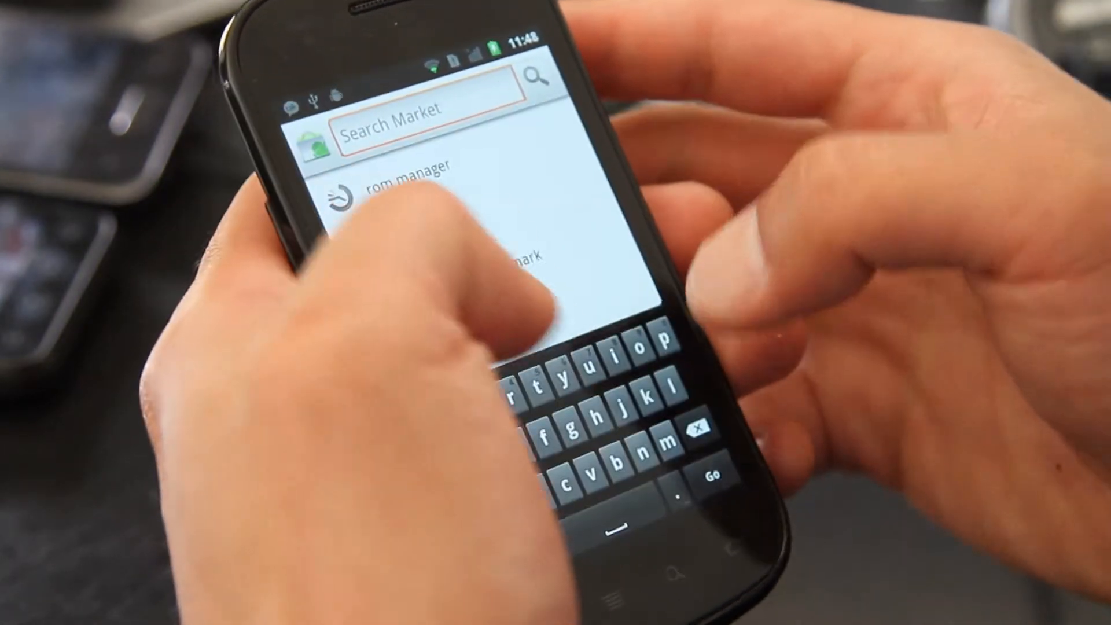
pyautogui.click(397, 186)
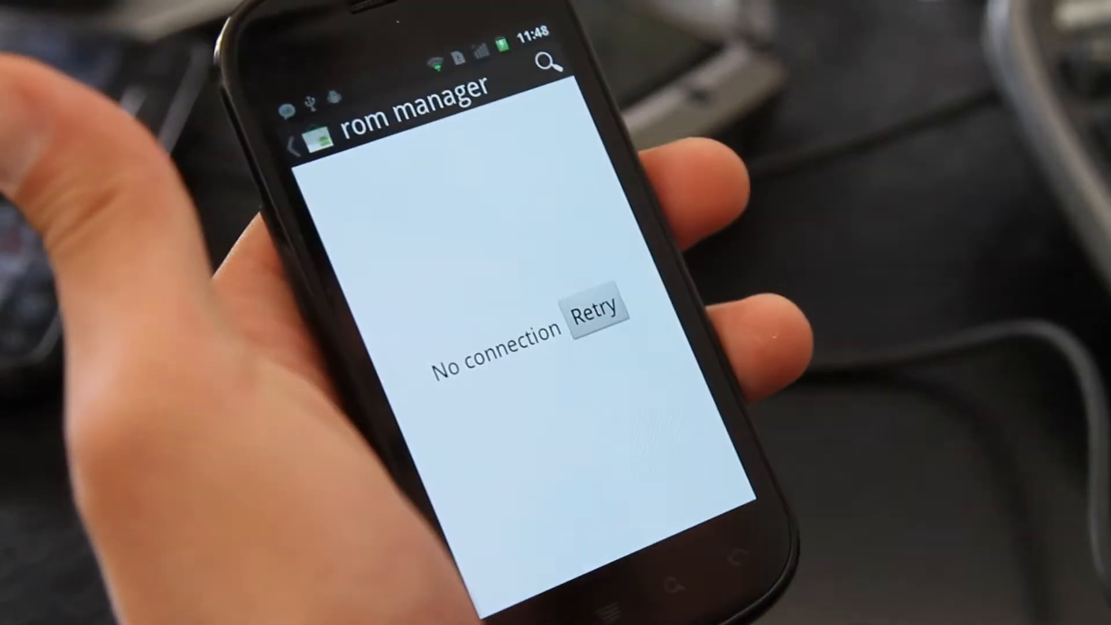
pyautogui.click(595, 310)
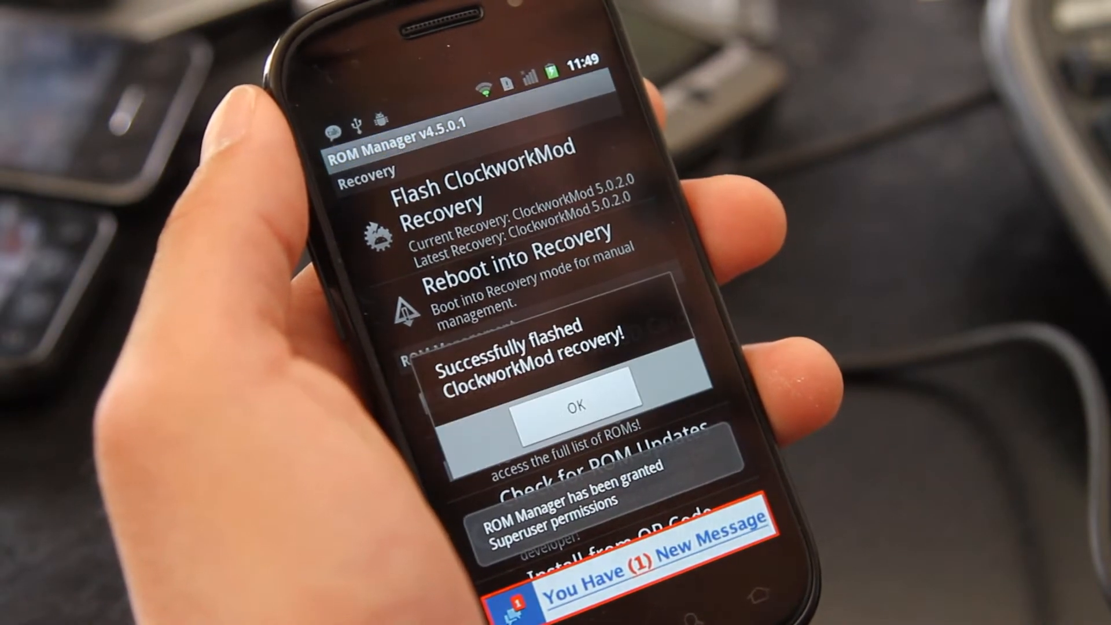
# Step: Confirm the ClockworkMod 5.0.2.0 recovery flash success dialog with OK
pyautogui.click(573, 416)
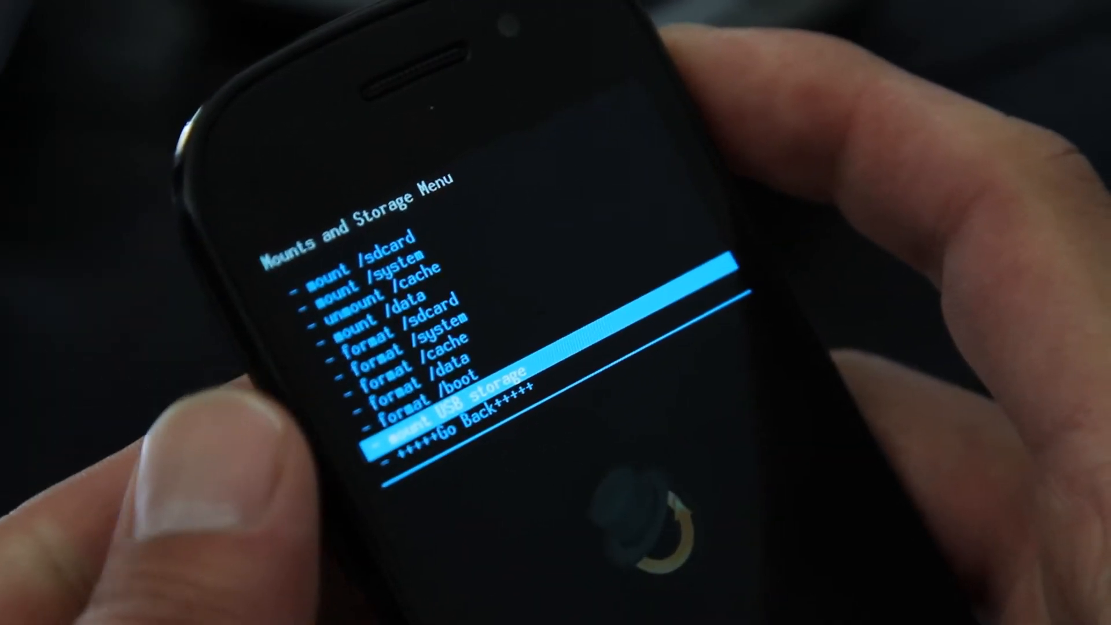
# Step: Move the highlight down one entry in the Mounts and Storage menu
pyautogui.press('down')
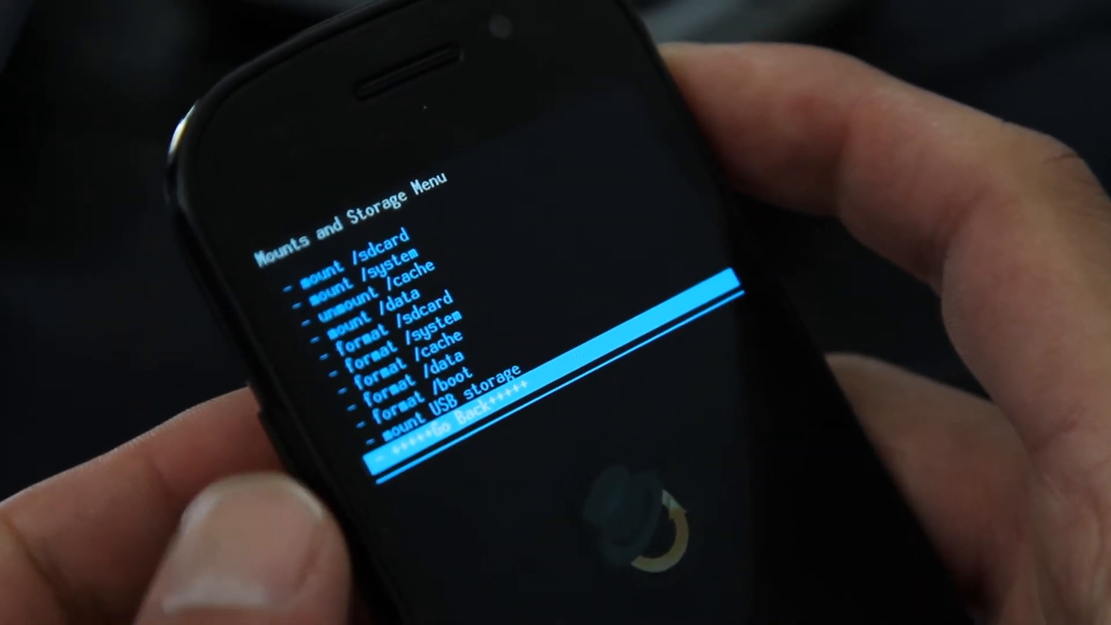